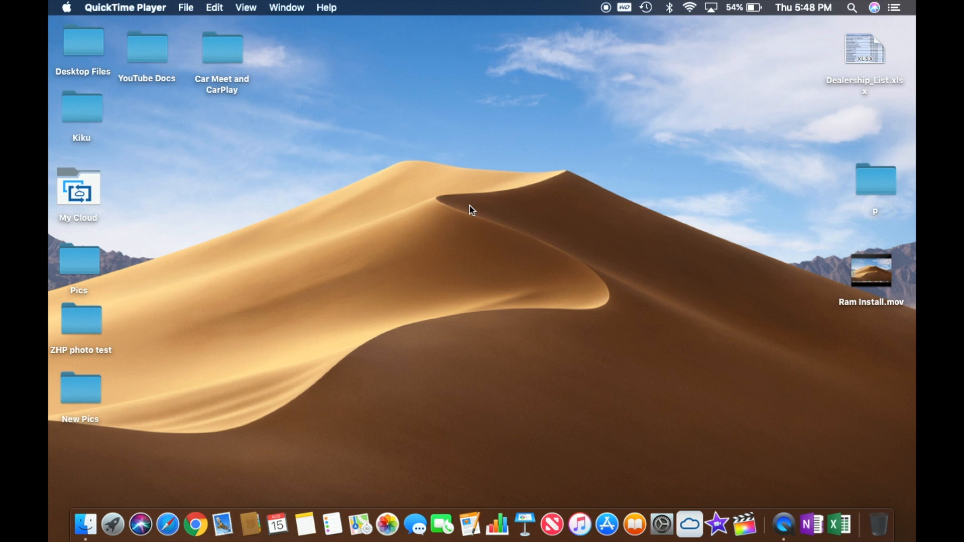
{"action": "mouse_move", "coordinate": [230, 83]}
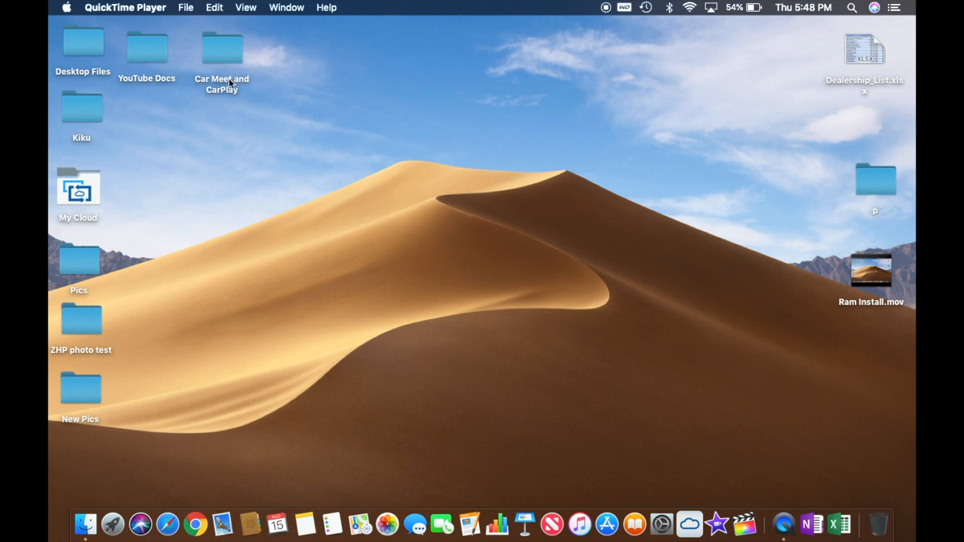
{"action": "mouse_move", "coordinate": [67, 11]}
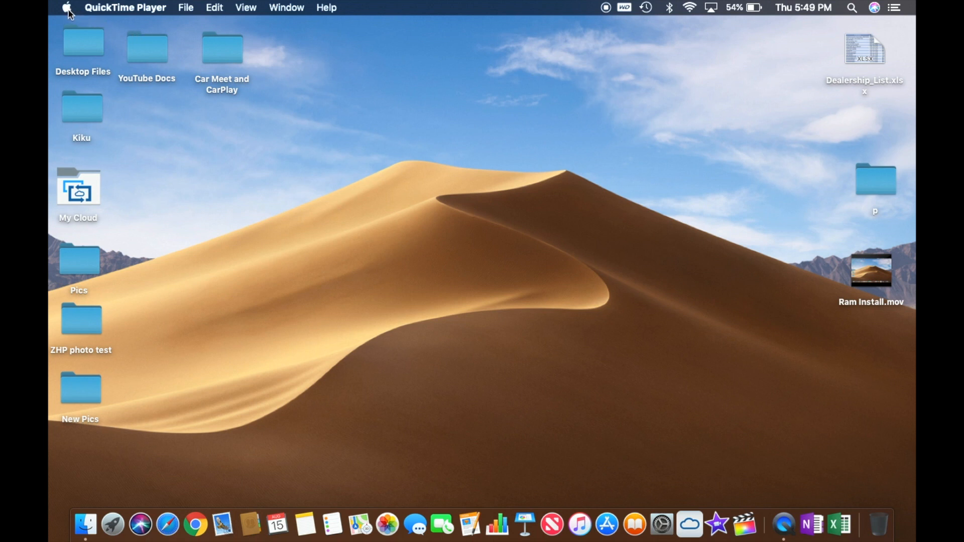
{"action": "mouse_move", "coordinate": [84, 30]}
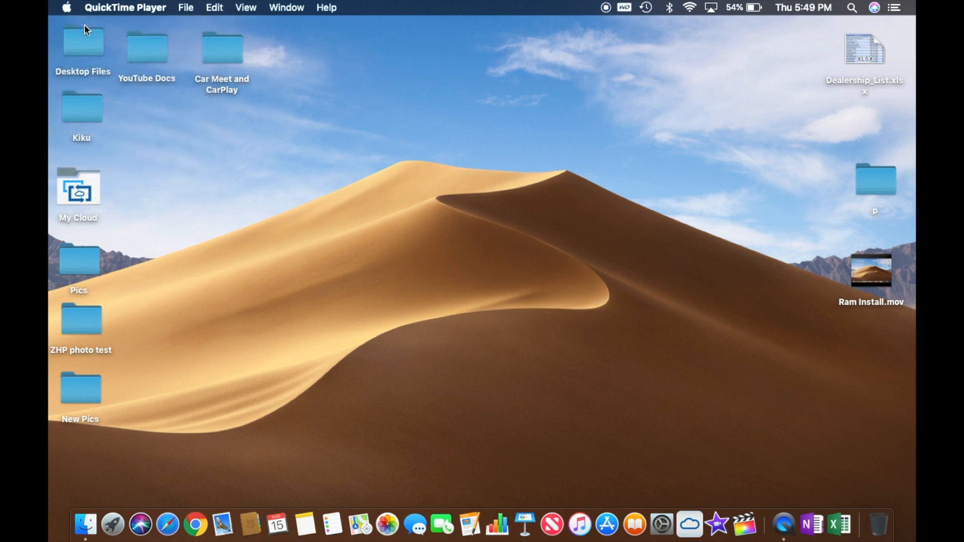
Step: Open About This Mac to confirm the Mid-2012 MacBook Pro shows 16 GB 1600 MHz DDR3 memory
{"action": "left_click", "coordinate": [66, 7]}
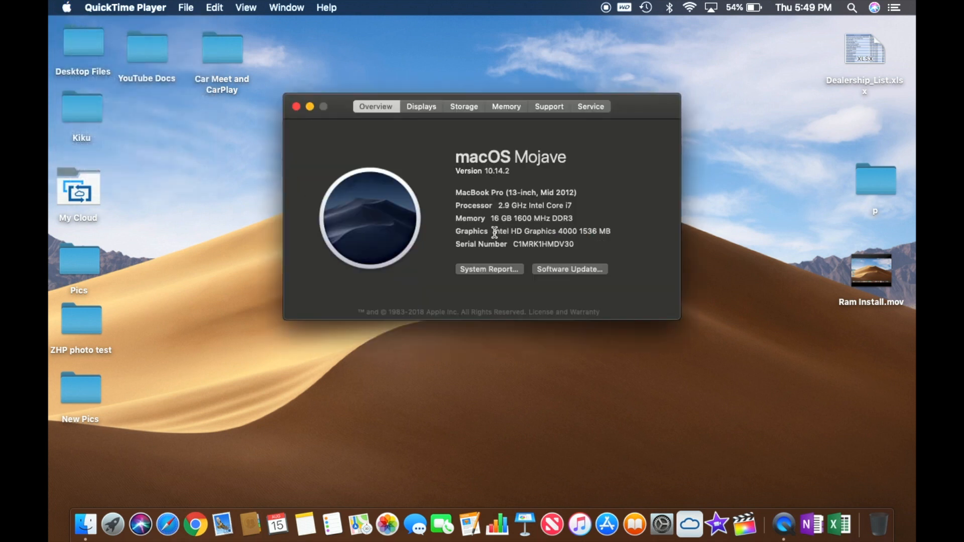
{"action": "mouse_move", "coordinate": [538, 233]}
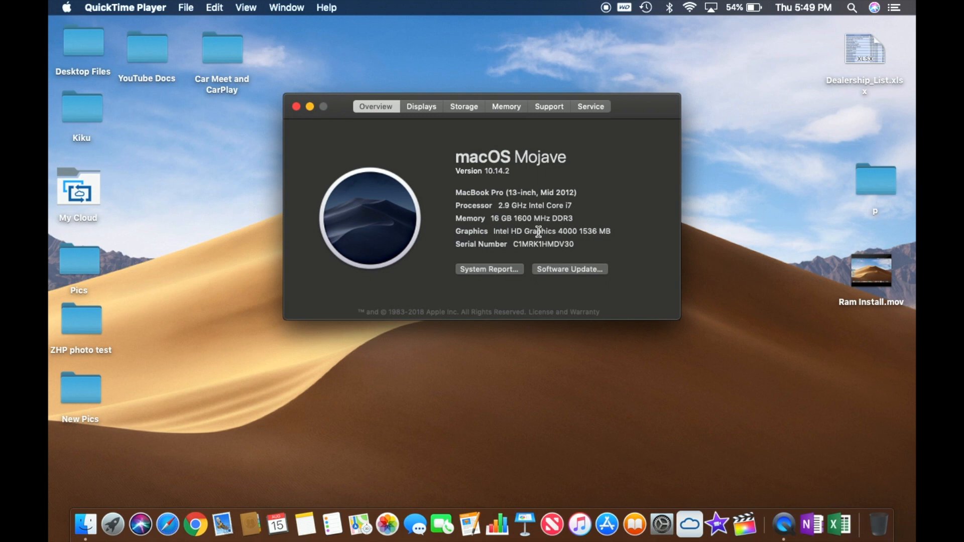
{"action": "mouse_move", "coordinate": [560, 231]}
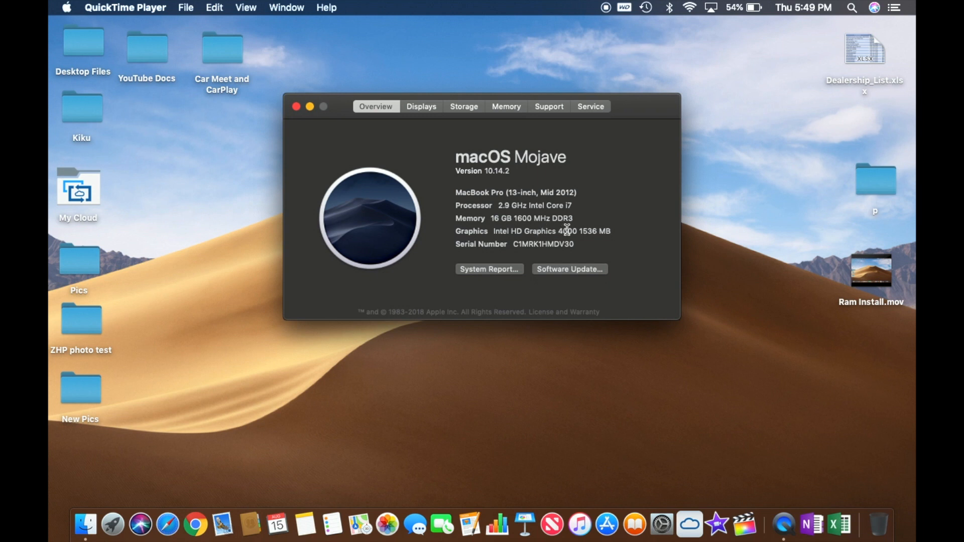
{"action": "mouse_move", "coordinate": [599, 221]}
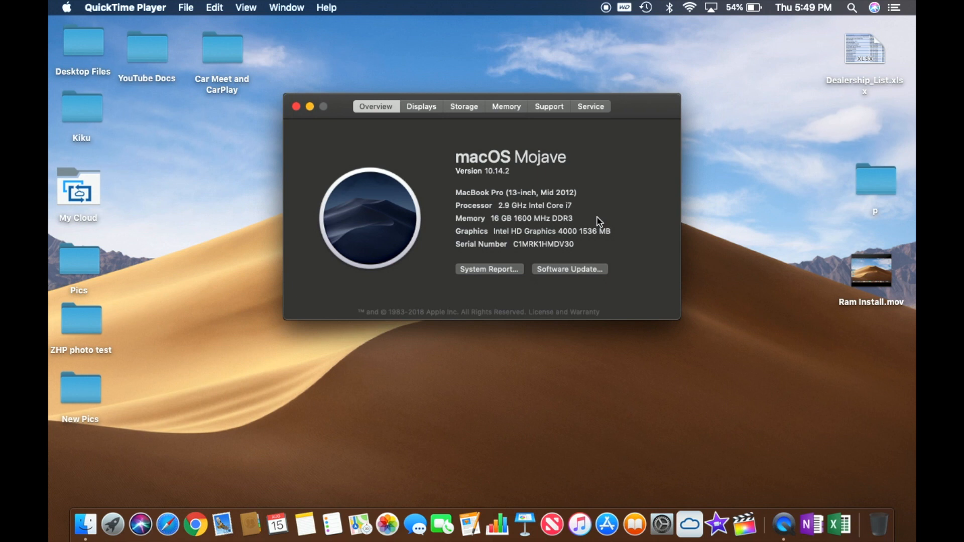
{"action": "mouse_move", "coordinate": [611, 209]}
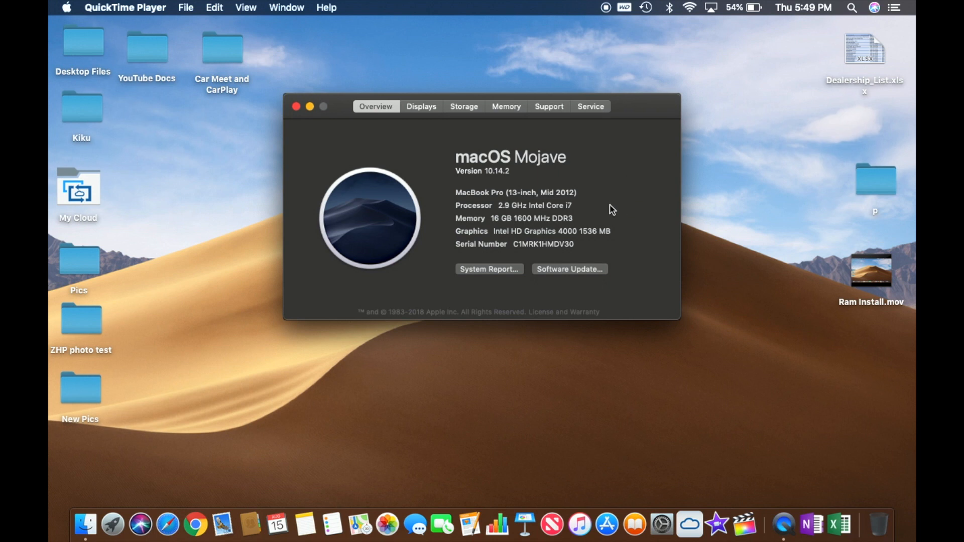
{"action": "mouse_move", "coordinate": [496, 159]}
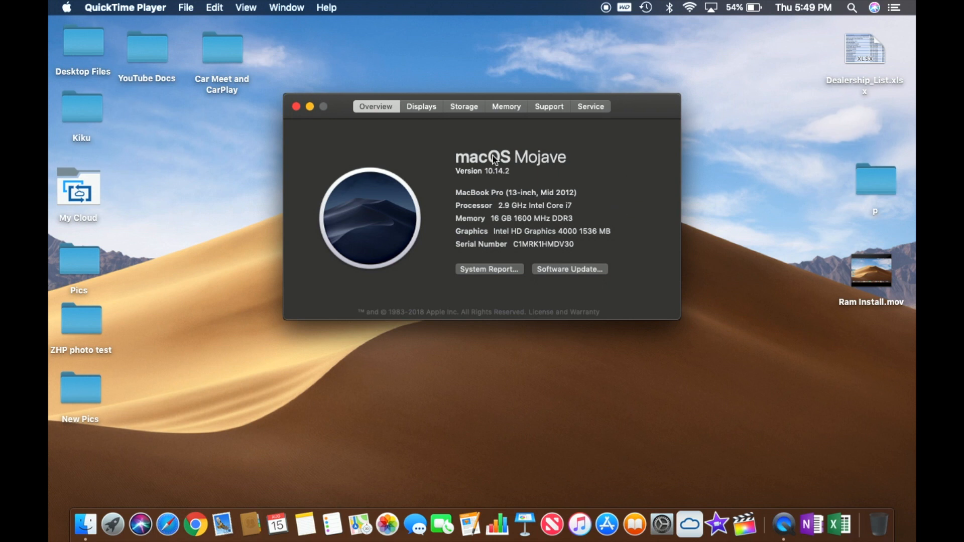
{"action": "mouse_move", "coordinate": [348, 108]}
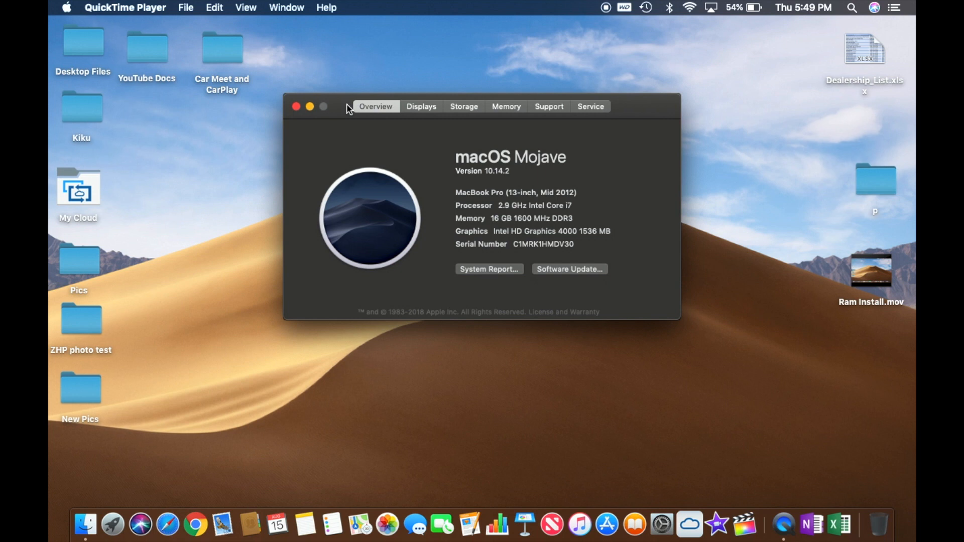
{"action": "mouse_move", "coordinate": [355, 123]}
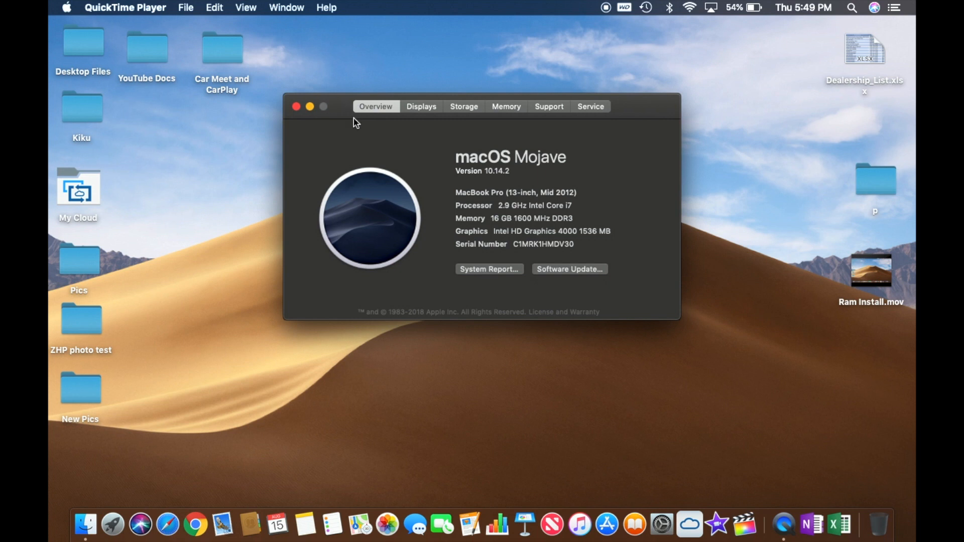
{"action": "mouse_move", "coordinate": [339, 117]}
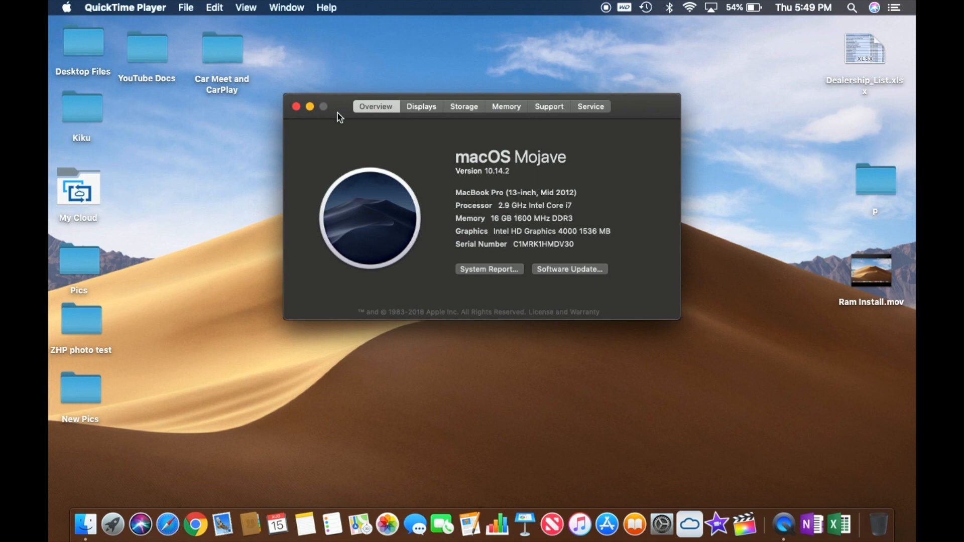